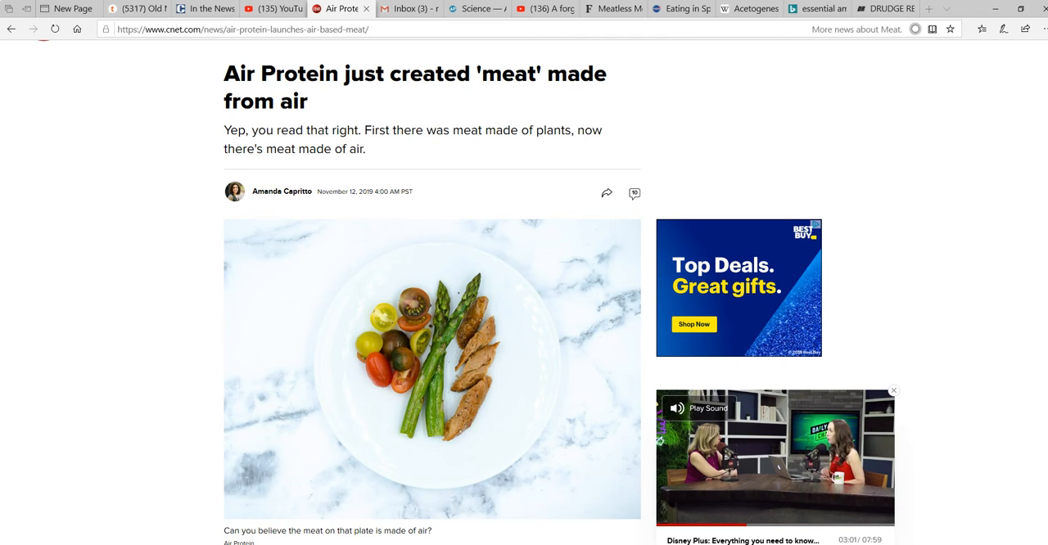
Read the CNET article down to the carbon dioxide, oxygen and nitrogen protein paragraph
scroll(down, 3)
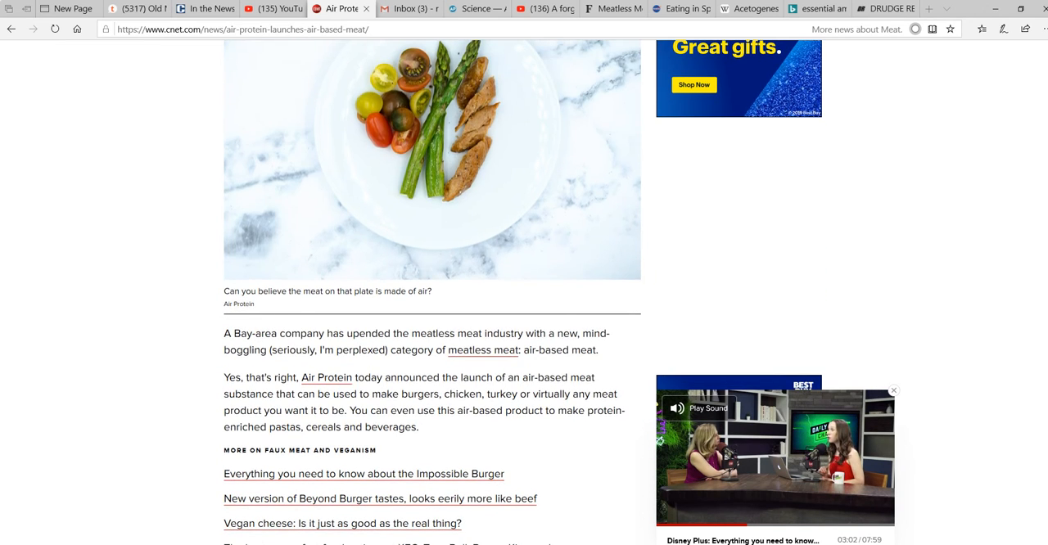
scroll(down, 3)
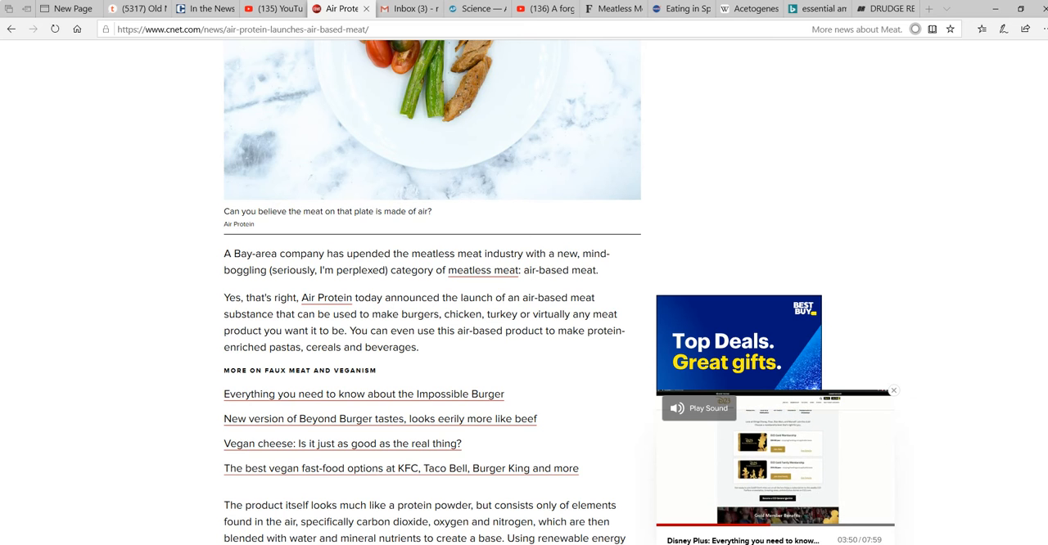
scroll(down, 3)
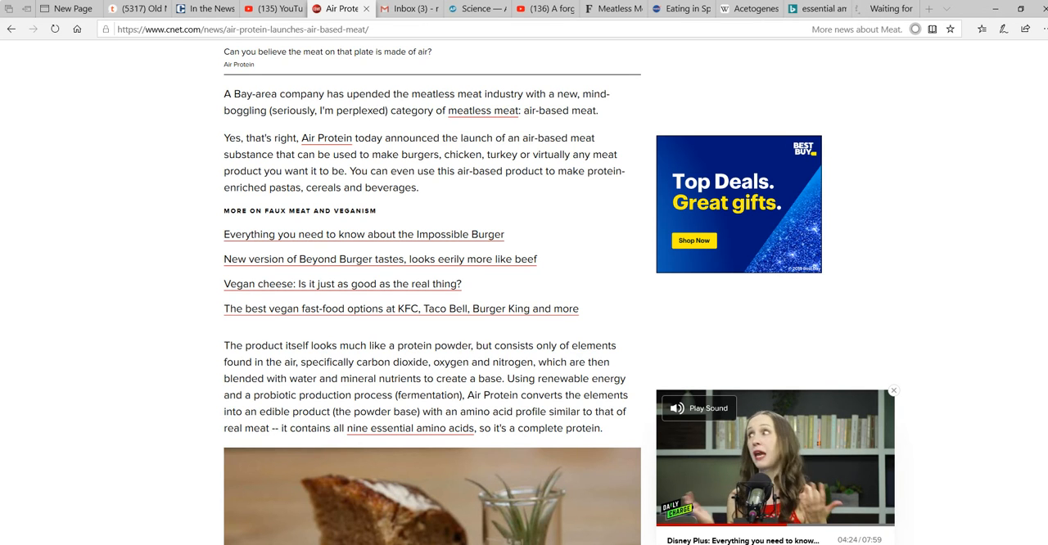
Scroll to the photo of the flour-like Air Protein powder and its B12 caption
scroll(down, 3)
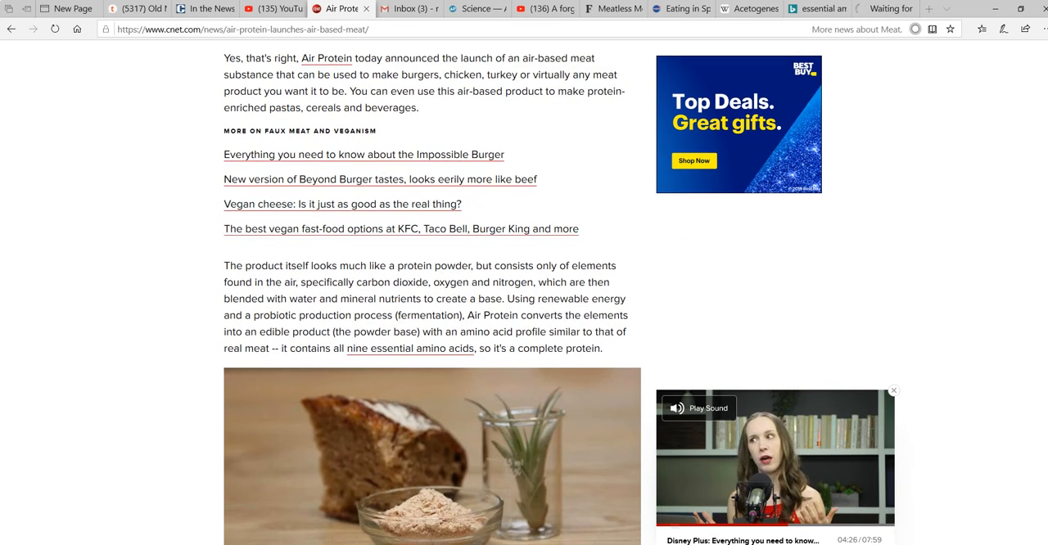
scroll(down, 3)
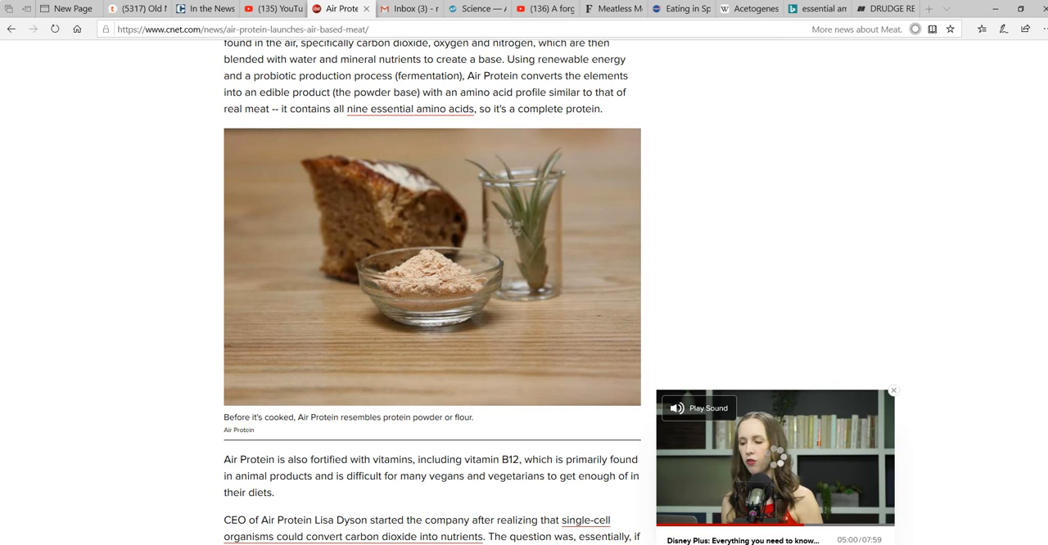
Read the CNET article through its closing paragraphs
scroll(down, 3)
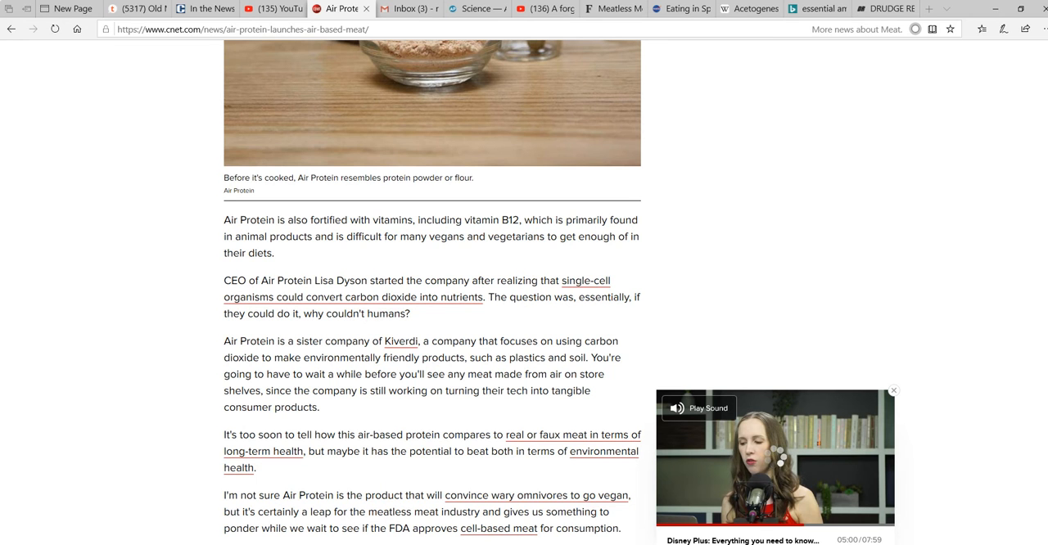
scroll(down, 3)
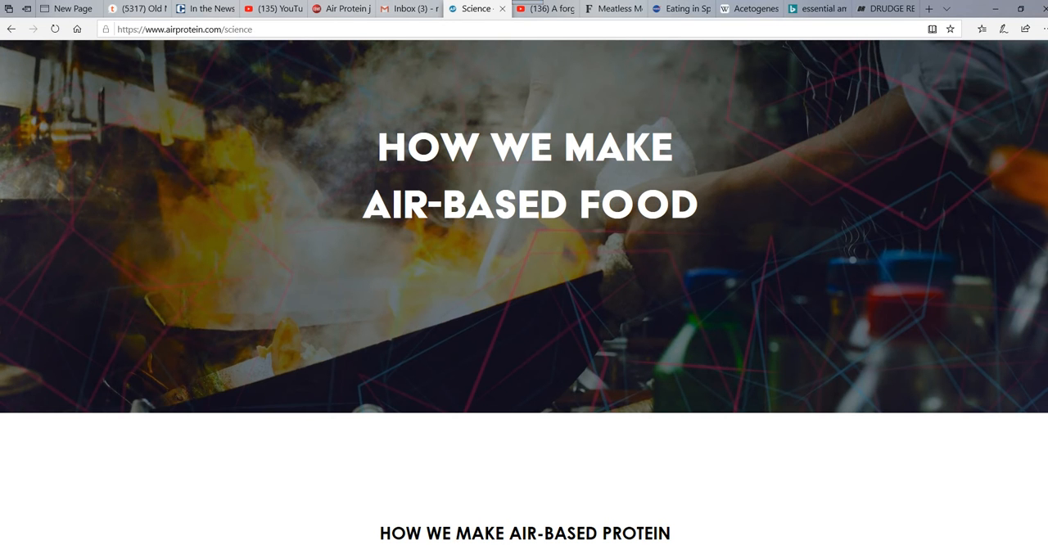
Read the science page to NASA Inspiration, then move to the Wikipedia Acetogenesis article
scroll(down, 3)
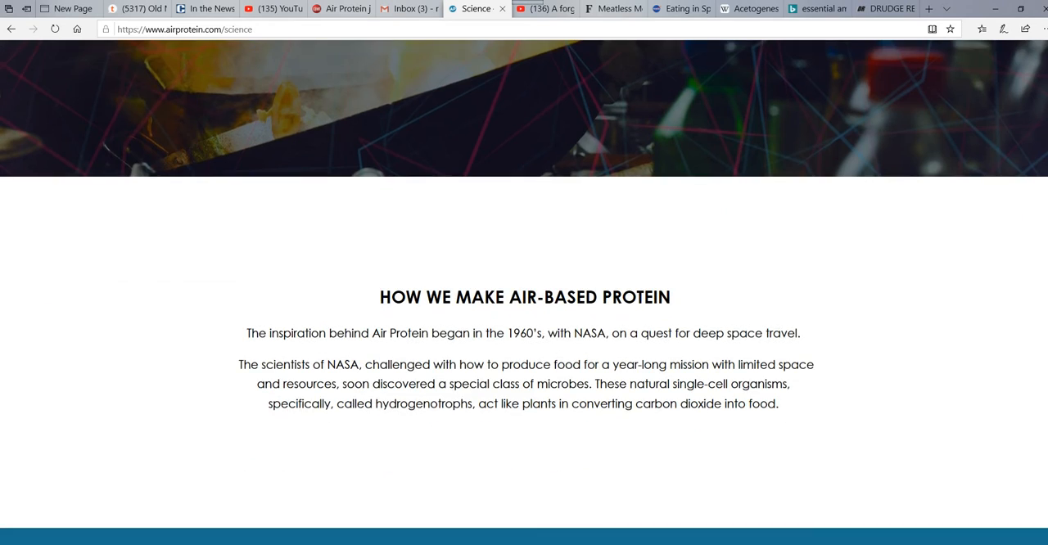
scroll(down, 3)
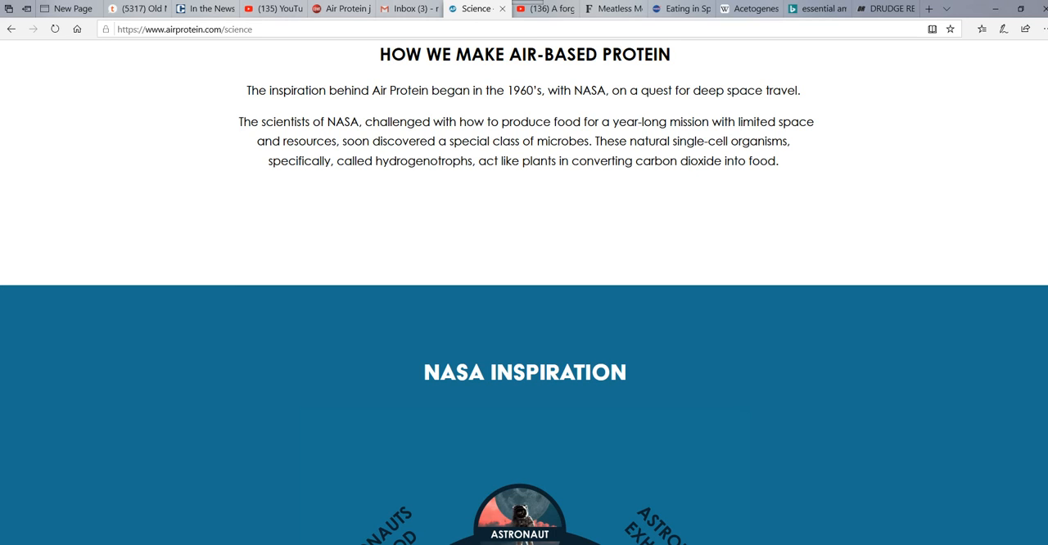
click(746, 8)
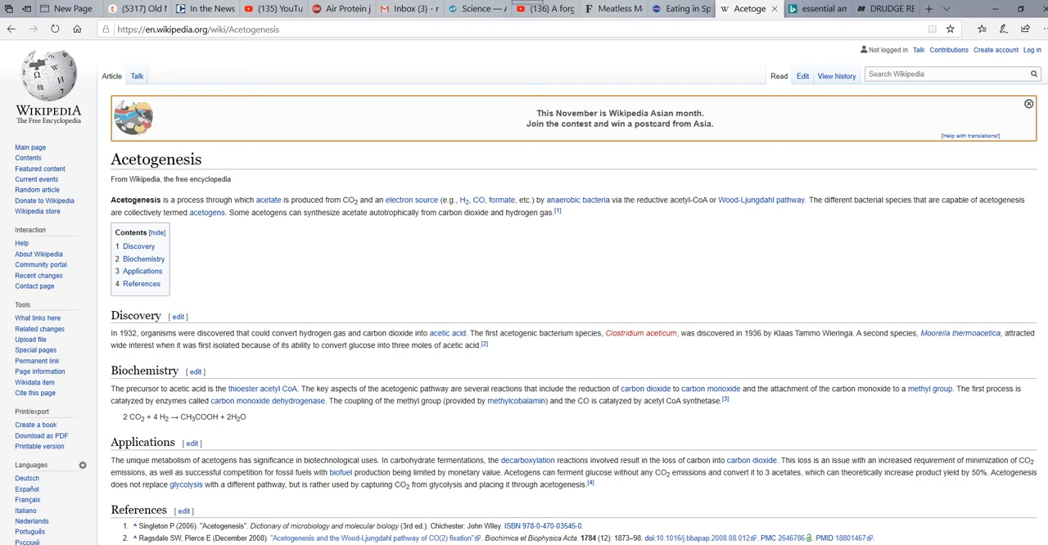
click(10, 29)
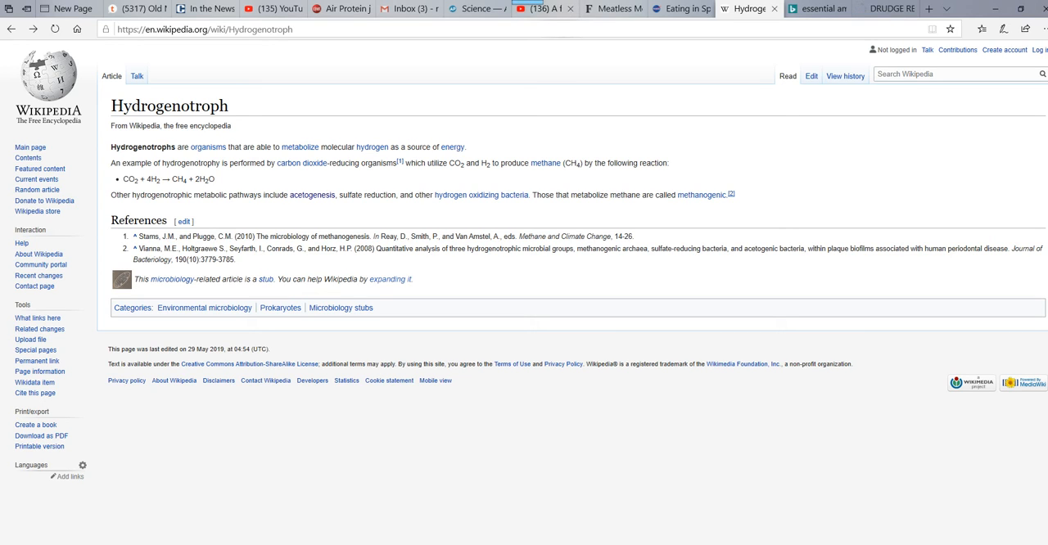
mouse_move(523, 8)
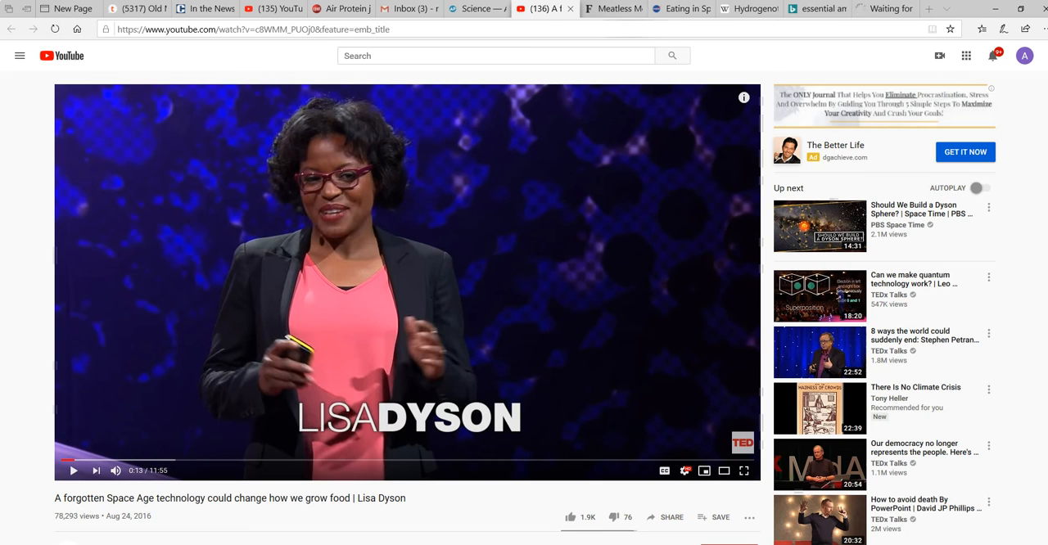
Read the Forbes meatless meat article down to the Lisa Dyson, Kiverdi and NASA paragraphs
click(612, 8)
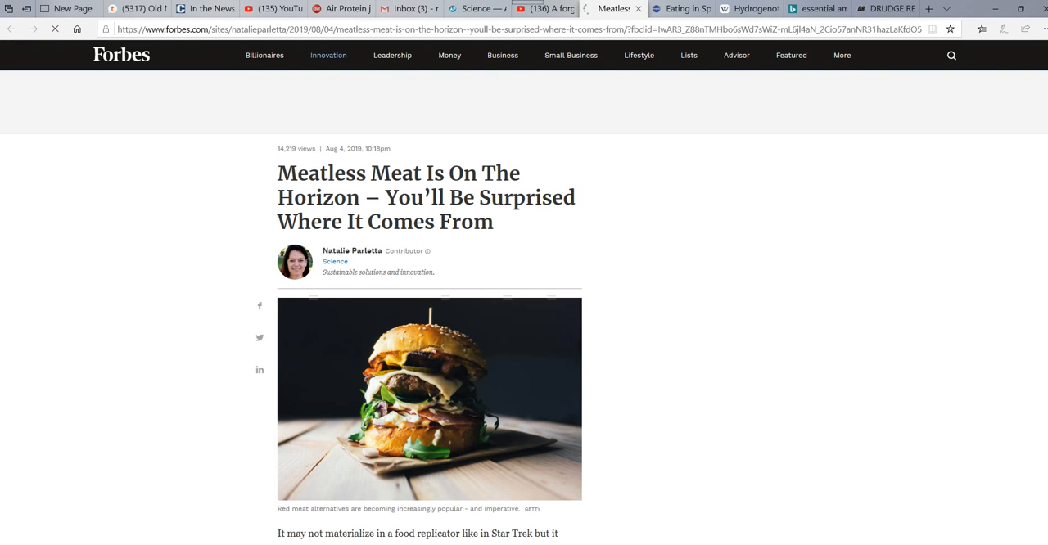
scroll(down, 3)
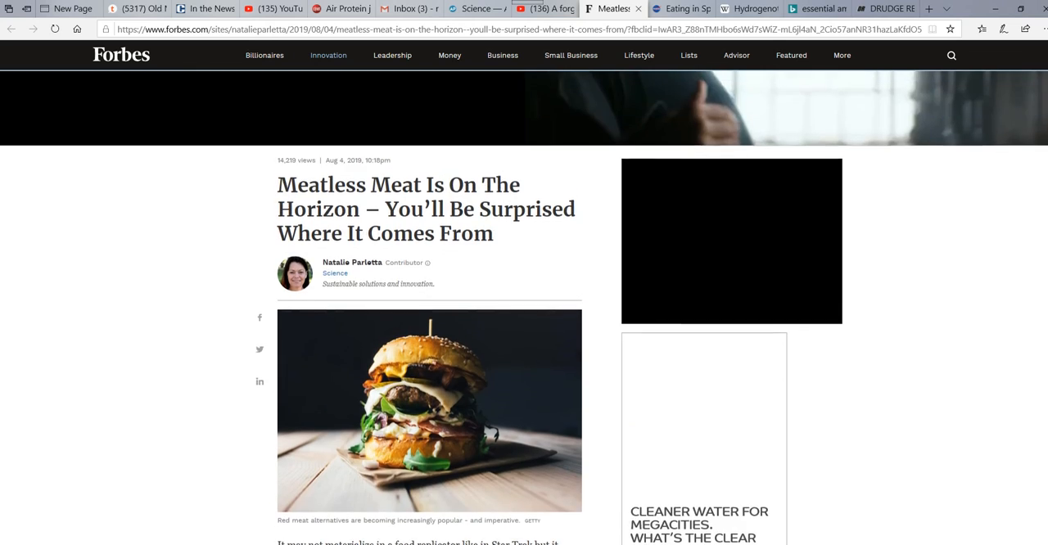
scroll(down, 3)
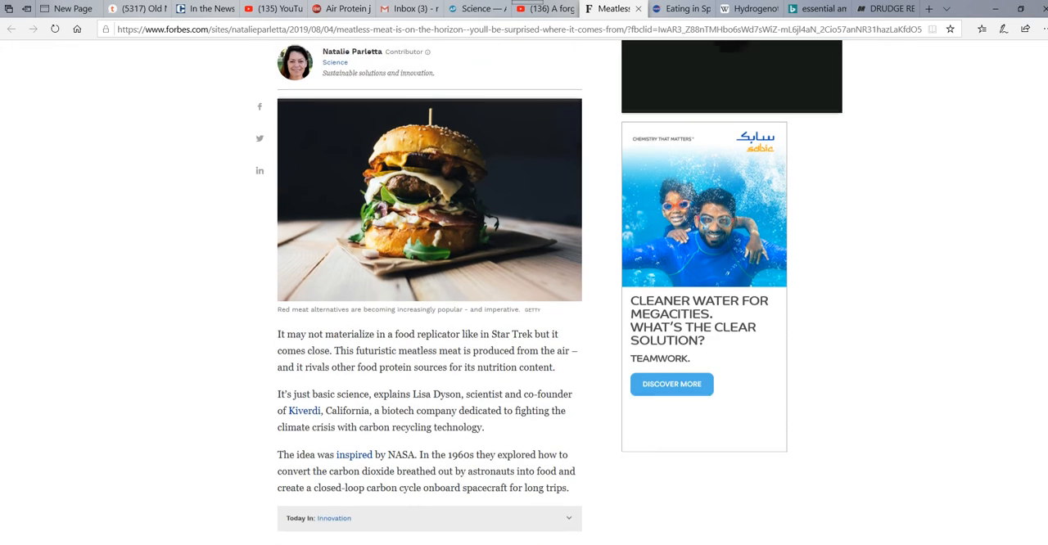
scroll(down, 3)
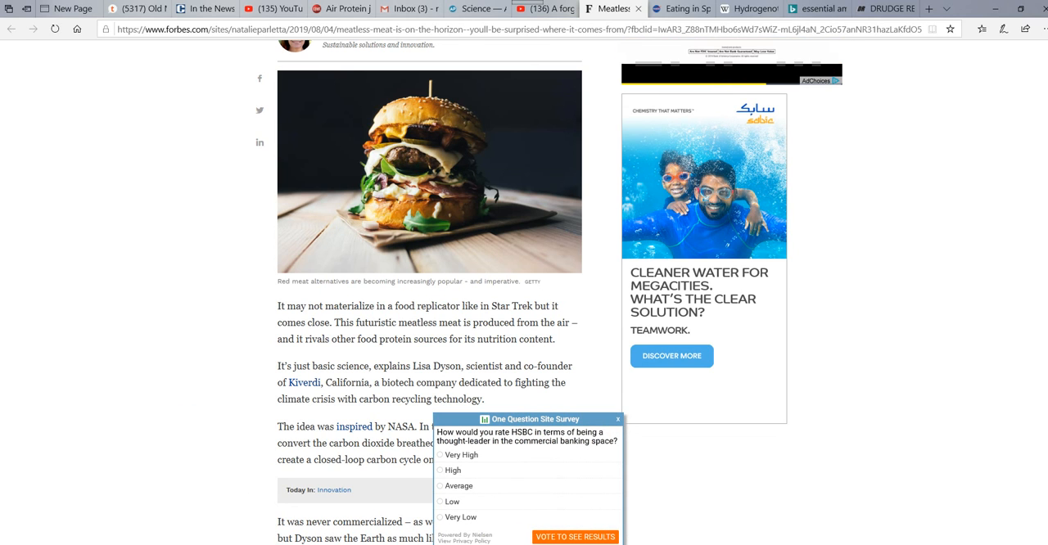
Dismiss the site survey, return to the headline, and pause the banner ad video
click(619, 419)
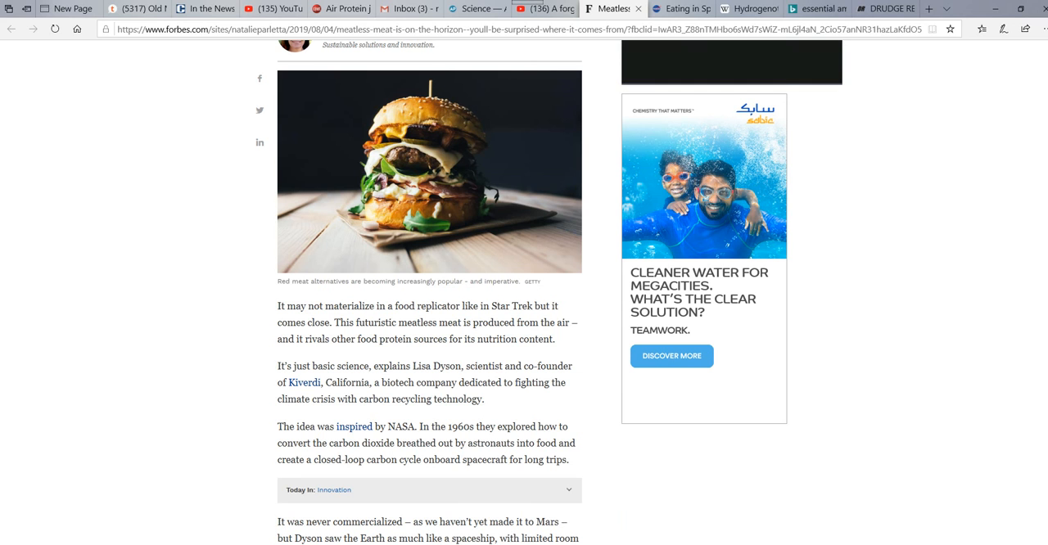
scroll(down, 3)
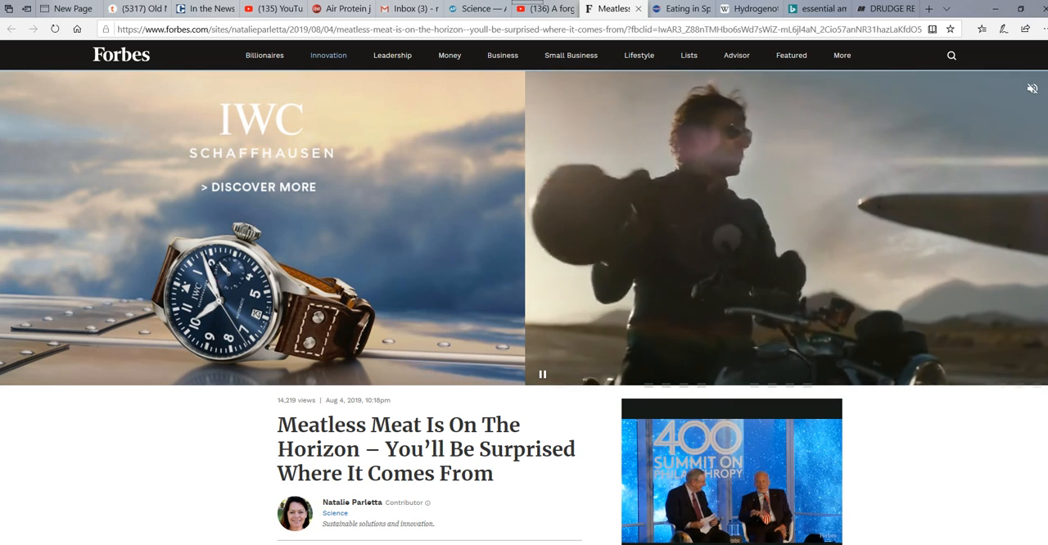
scroll(down, 3)
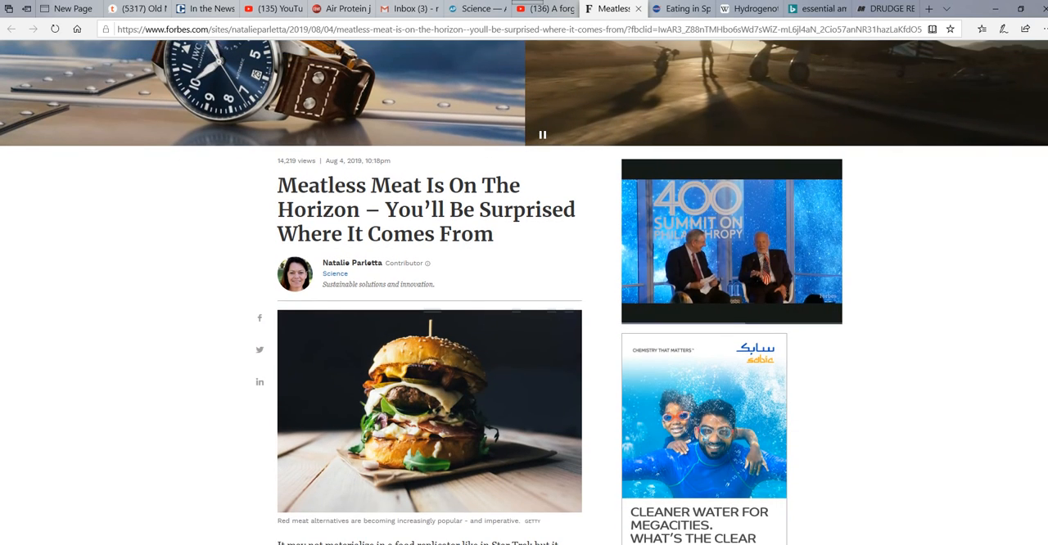
click(541, 134)
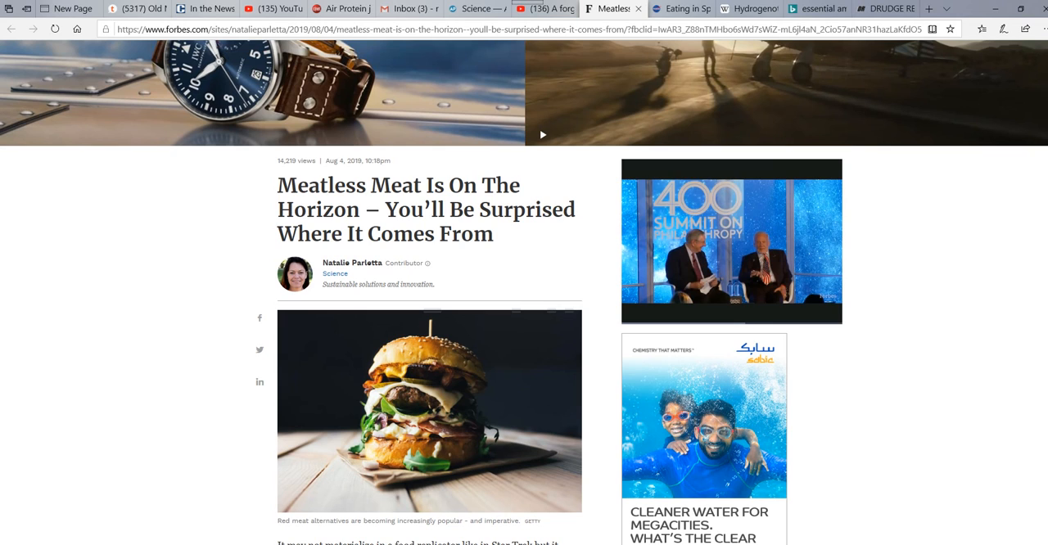